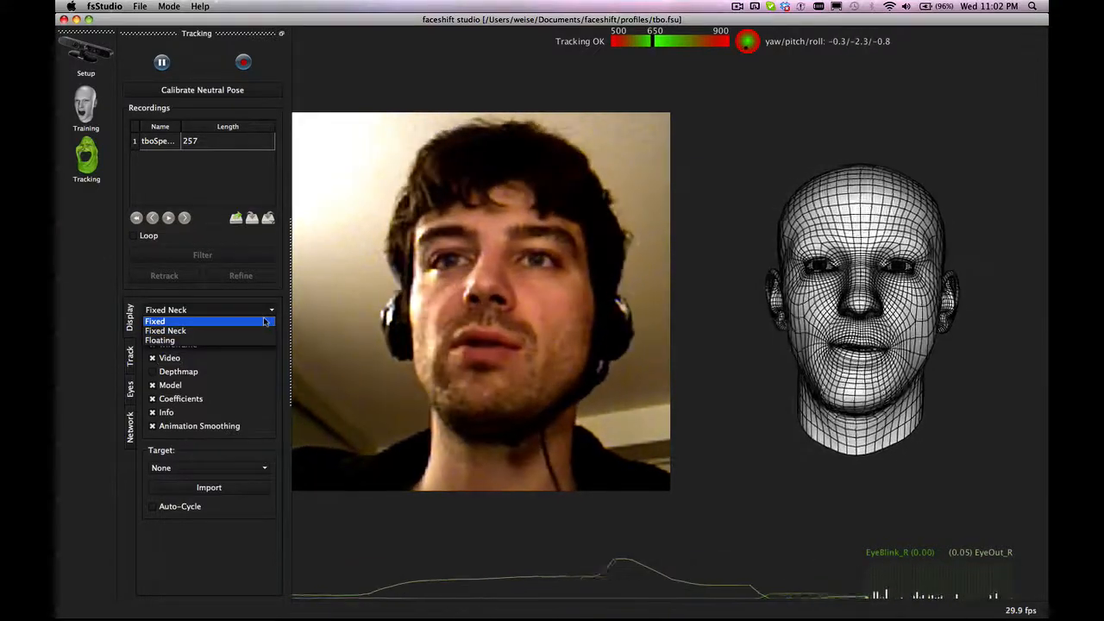
Switch the head mode from Fixed Neck to Fixed, then to Floating
left_click(156, 320)
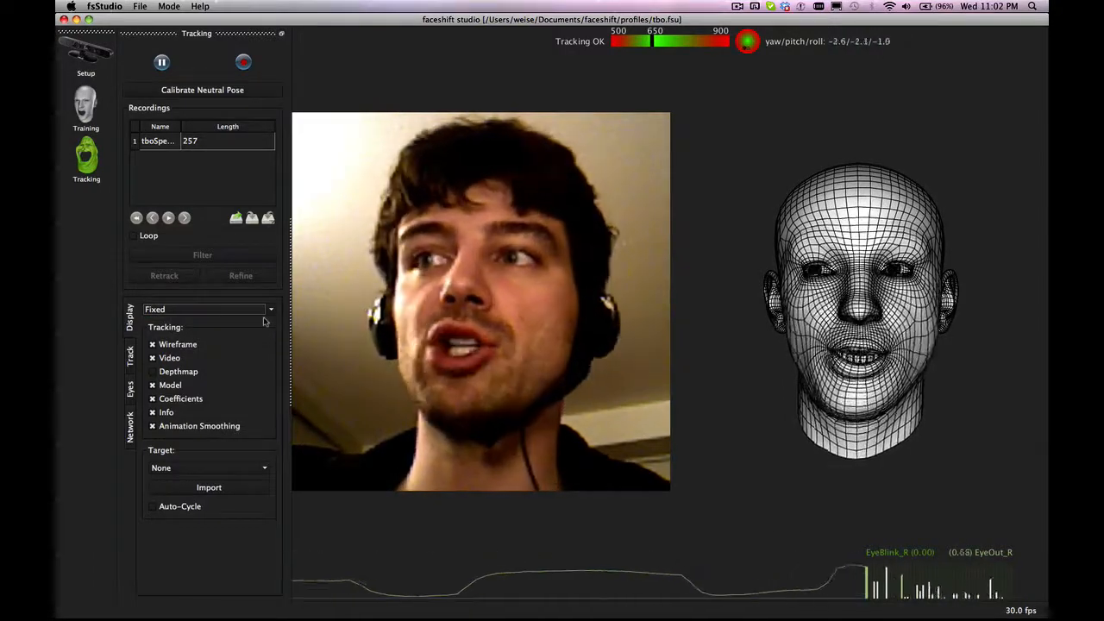
left_click(207, 309)
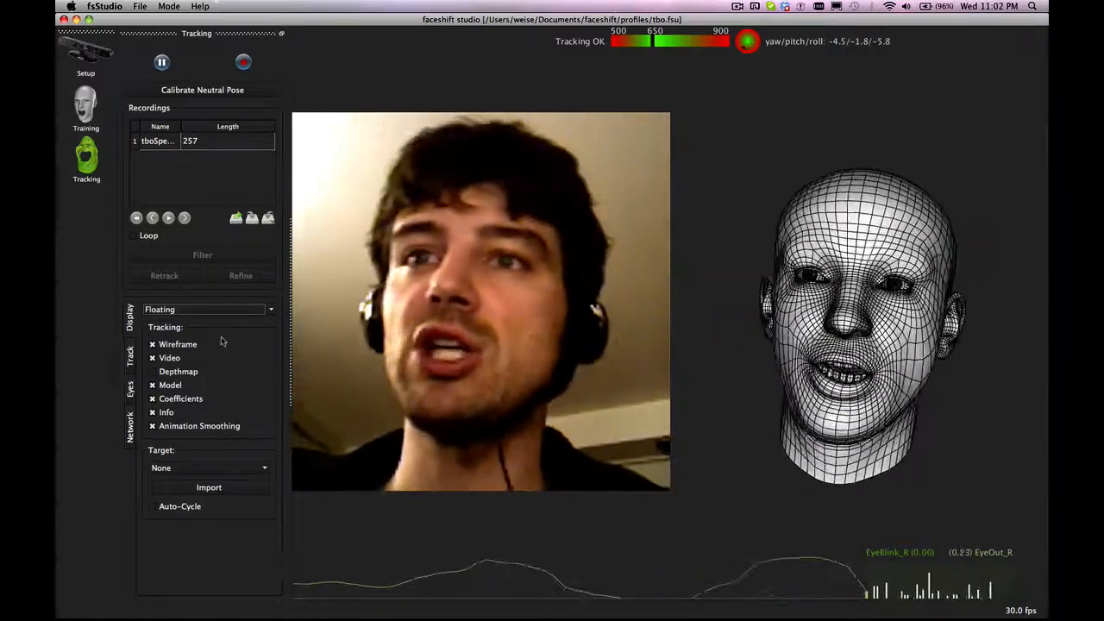
left_click(207, 309)
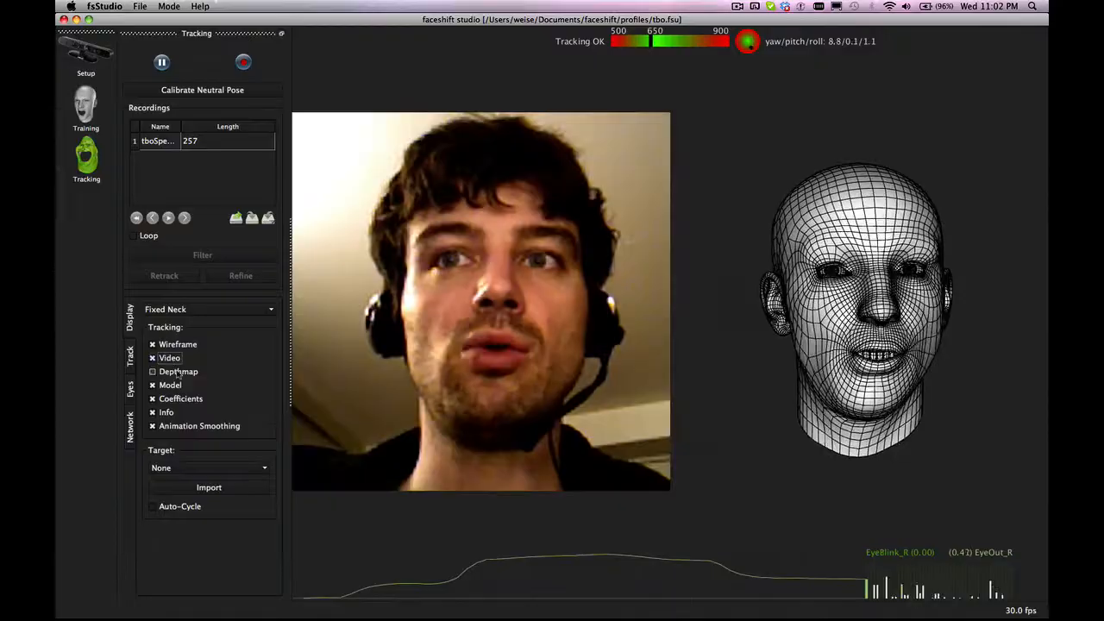
Turn the Model display off to leave only the camera feed, then turn it back on
left_click(152, 371)
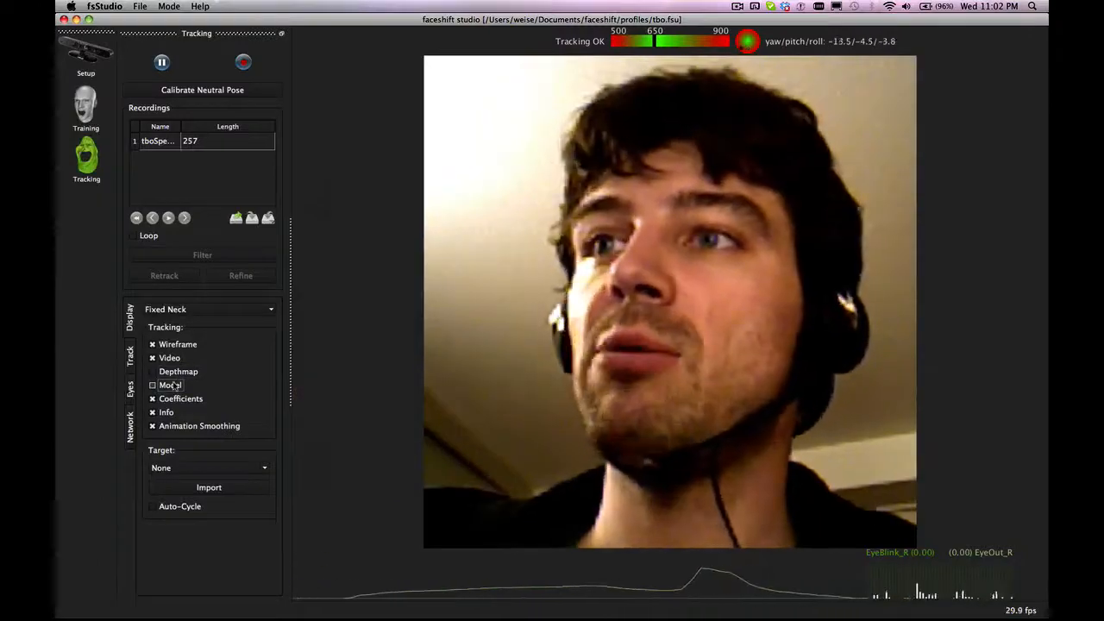
left_click(152, 384)
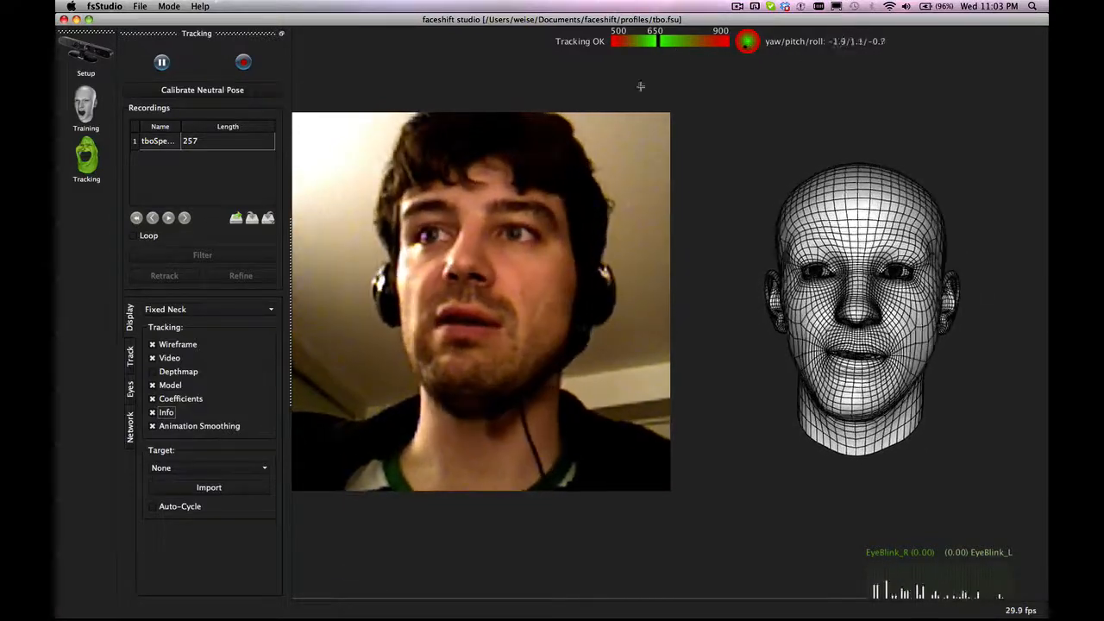
Toggle Animation Smoothing off, on, and off again while watching the head's motion
left_click(152, 424)
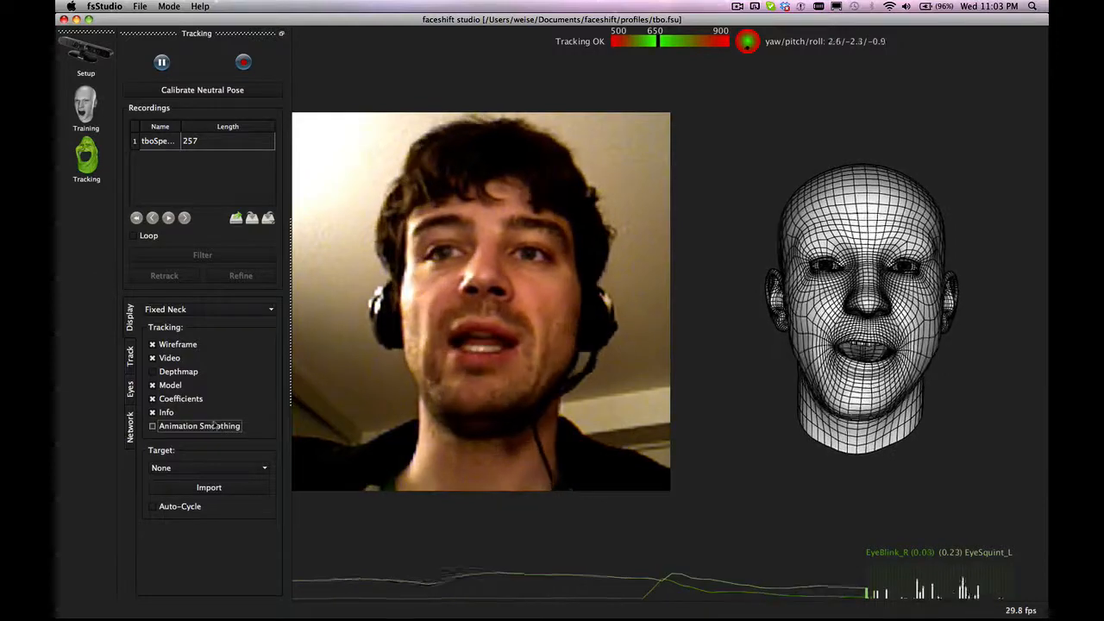
left_click(152, 426)
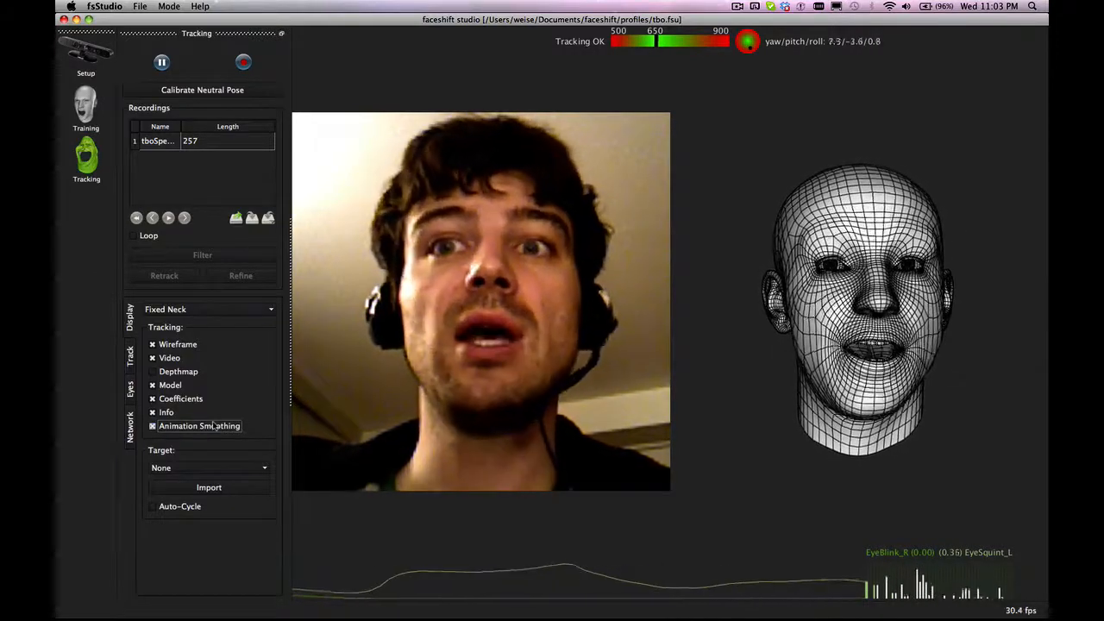
left_click(151, 426)
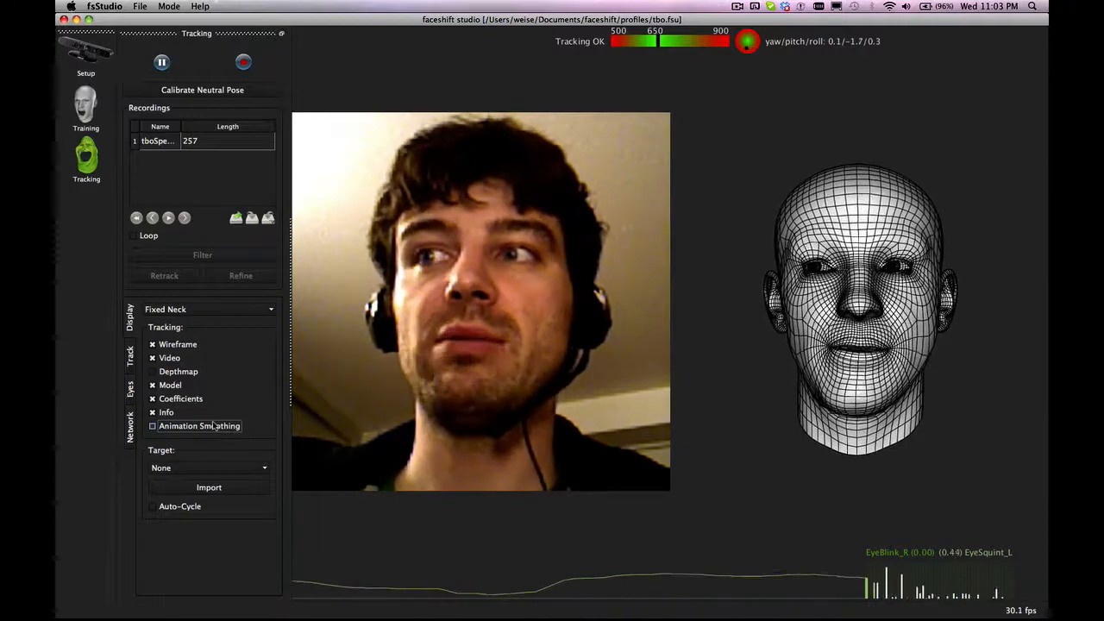
Retarget the tracking to the macaw avatar, then the man avatar, then back to None
left_click(209, 467)
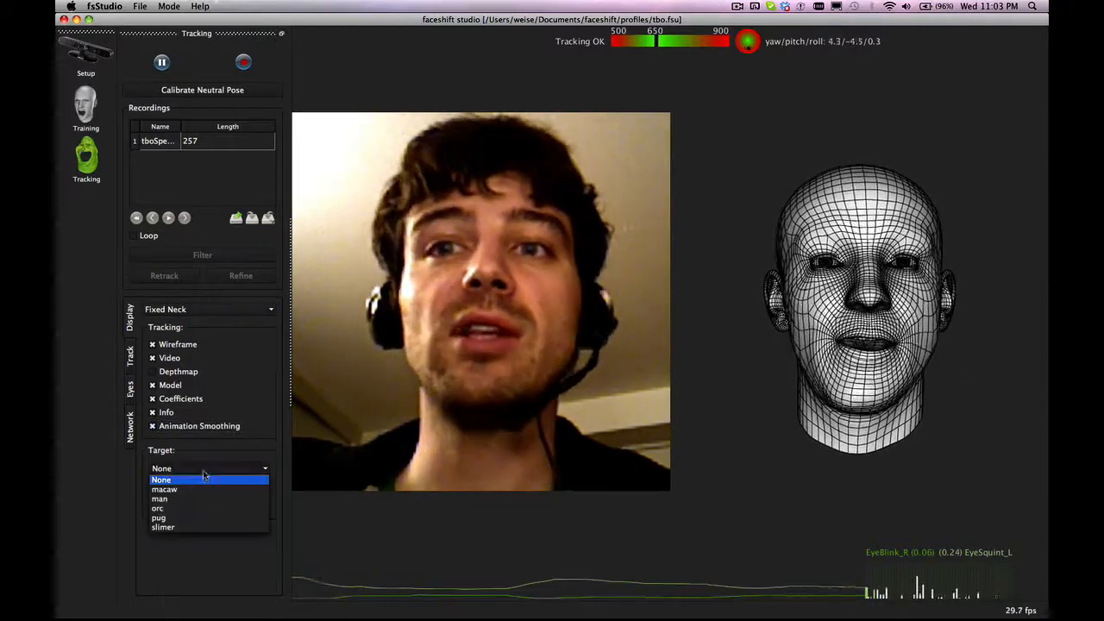
left_click(164, 490)
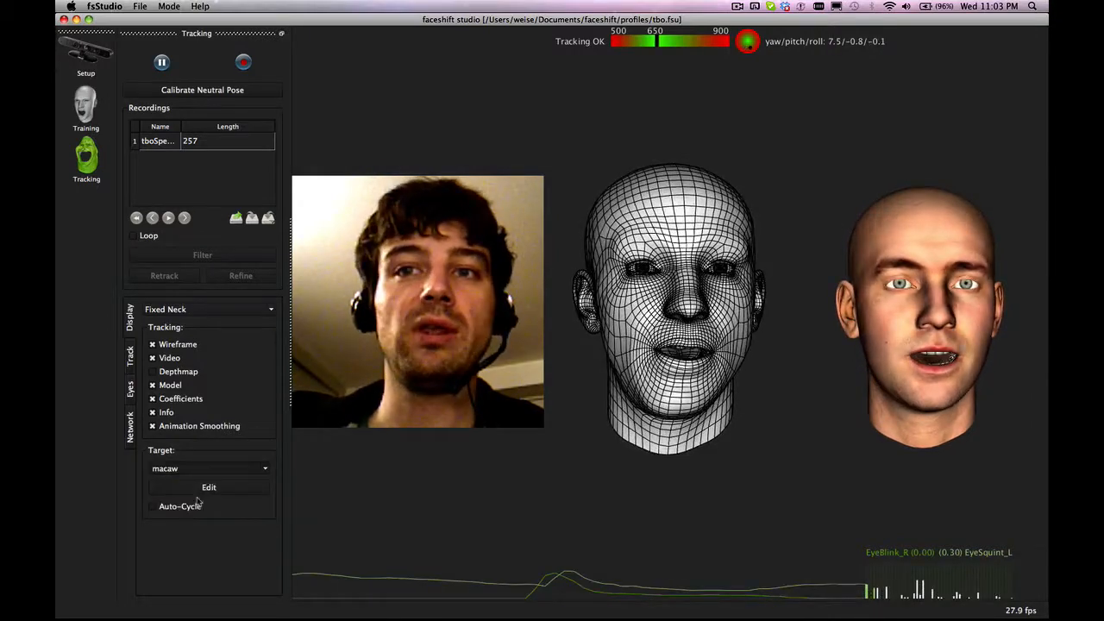
left_click(209, 468)
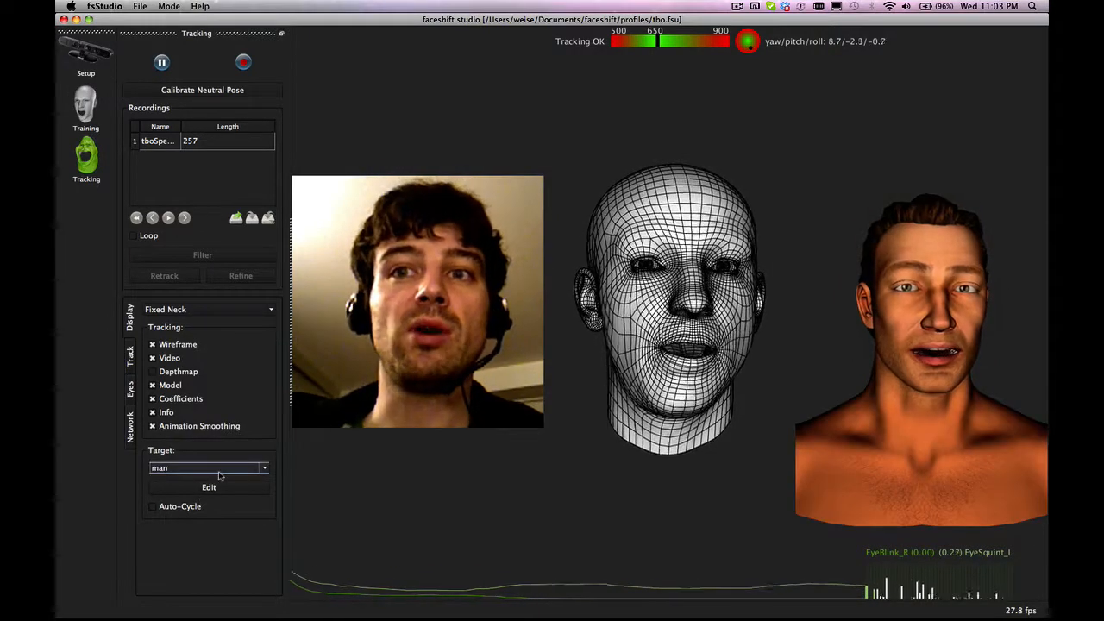
left_click(207, 467)
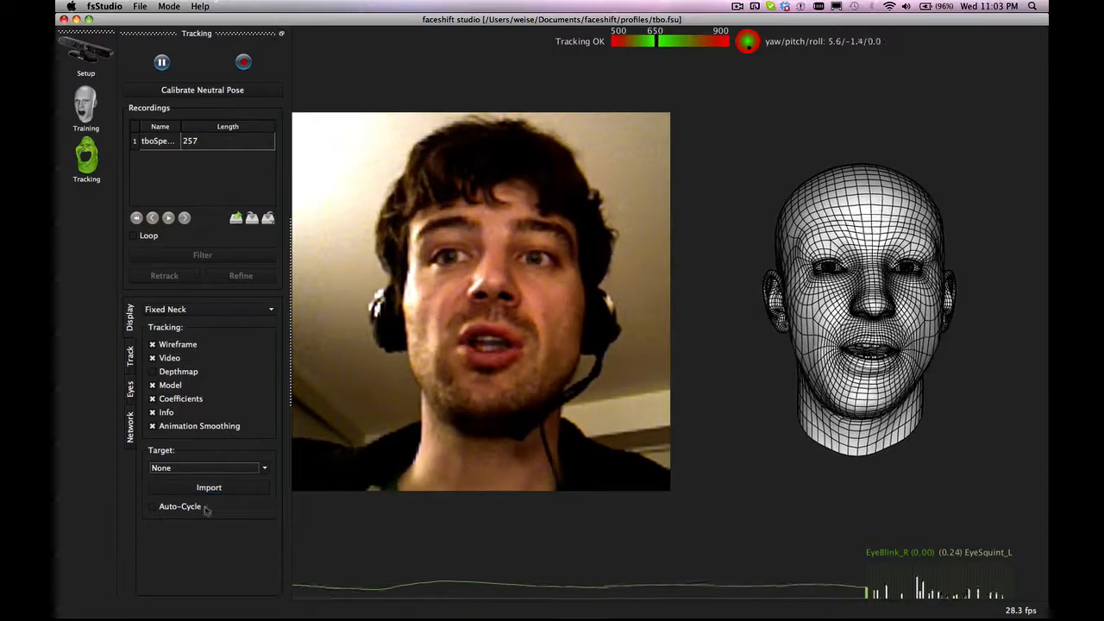